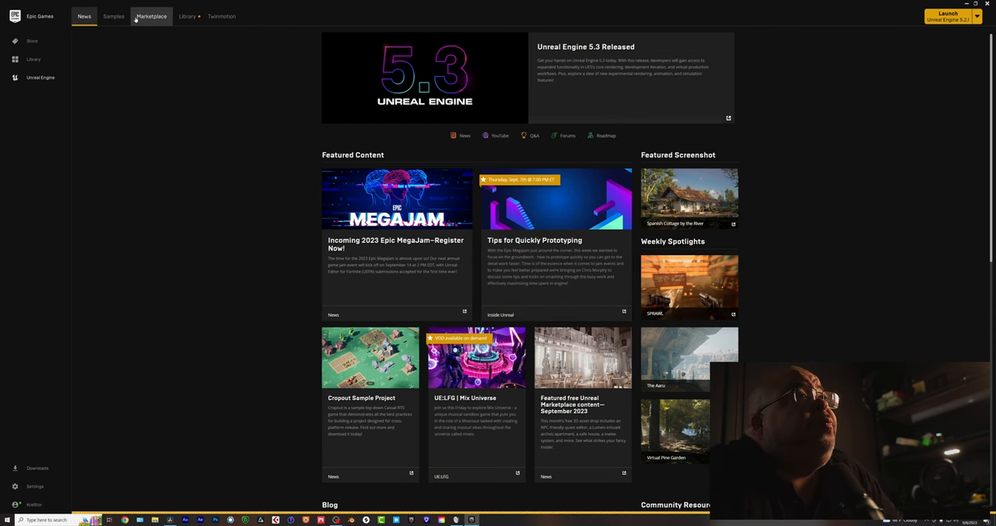
Browse the Marketplace showcase, free-for-the-month, discount and new-release listings
left_click(151, 16)
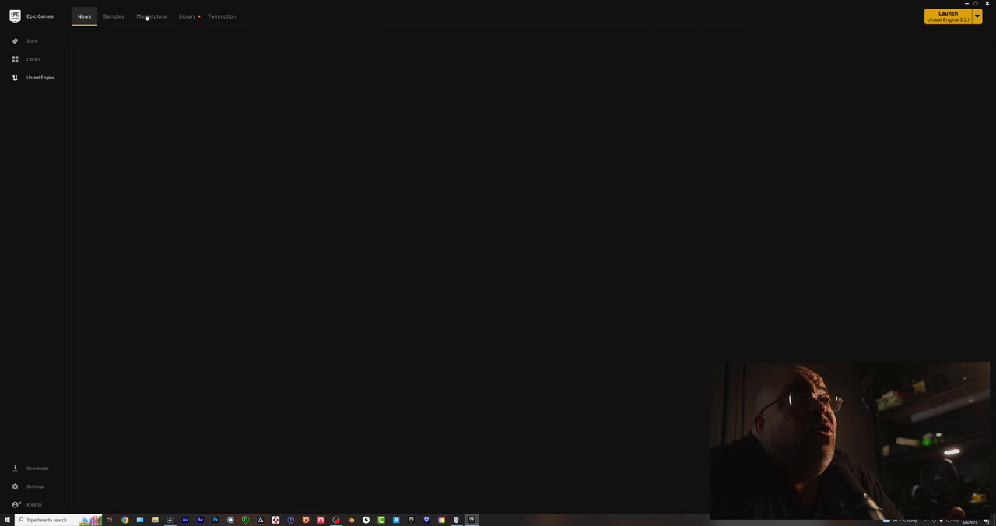
left_click(151, 17)
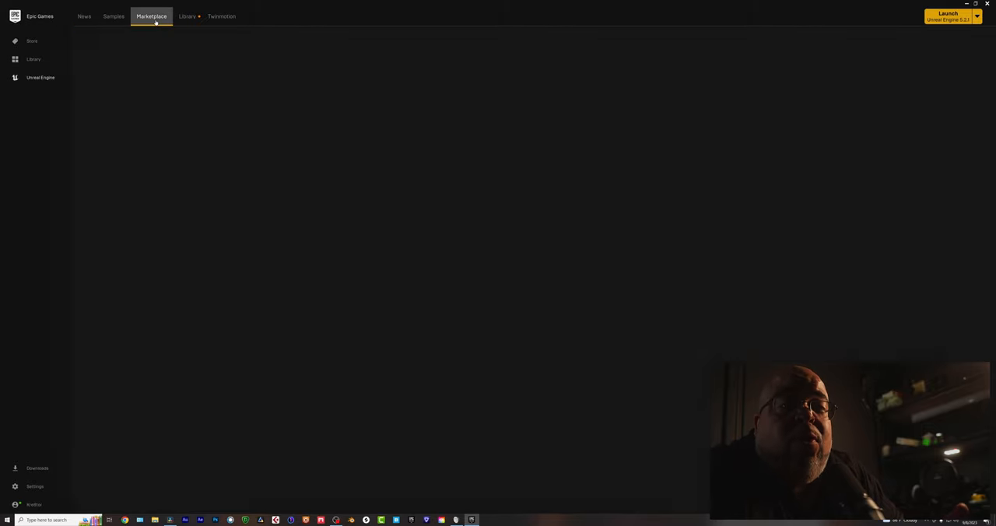
left_click(150, 17)
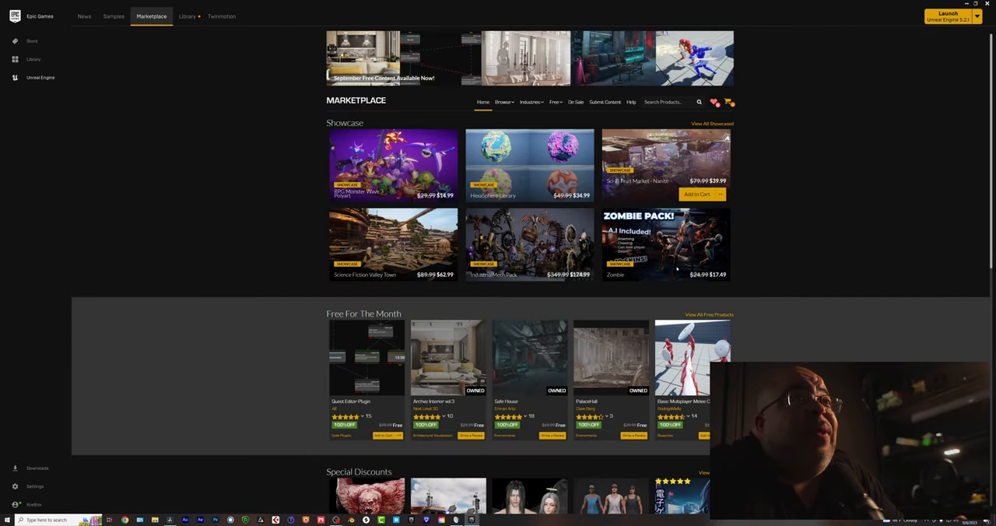
scroll("down", 3)
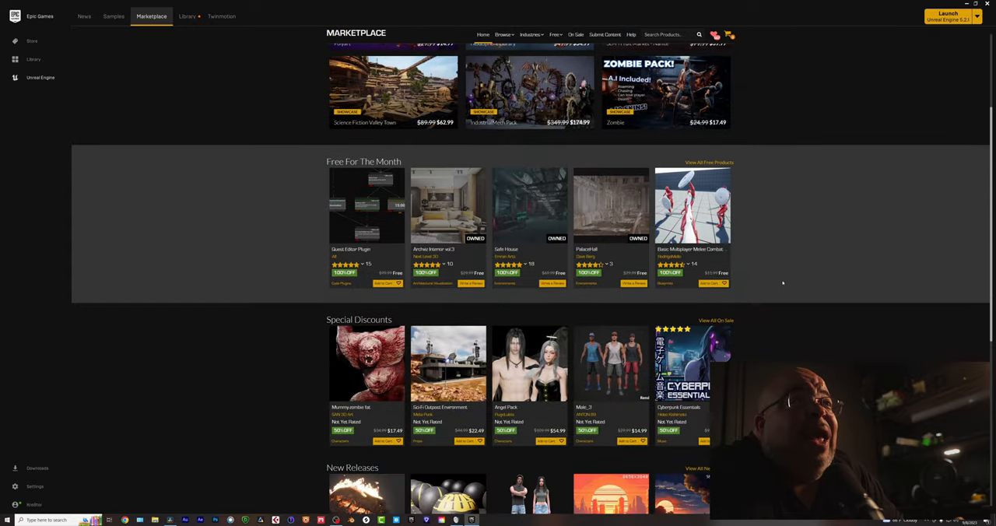
scroll("down", 3)
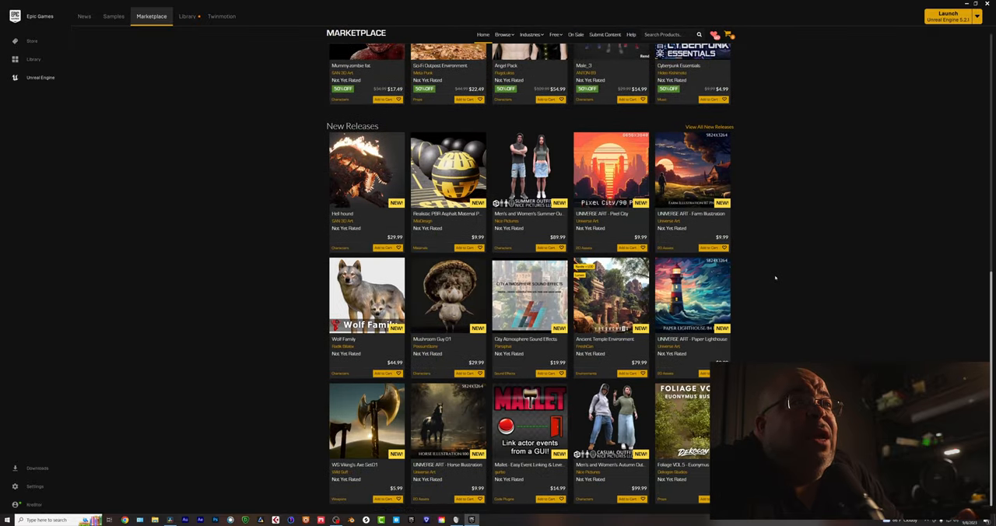
scroll("up", 3)
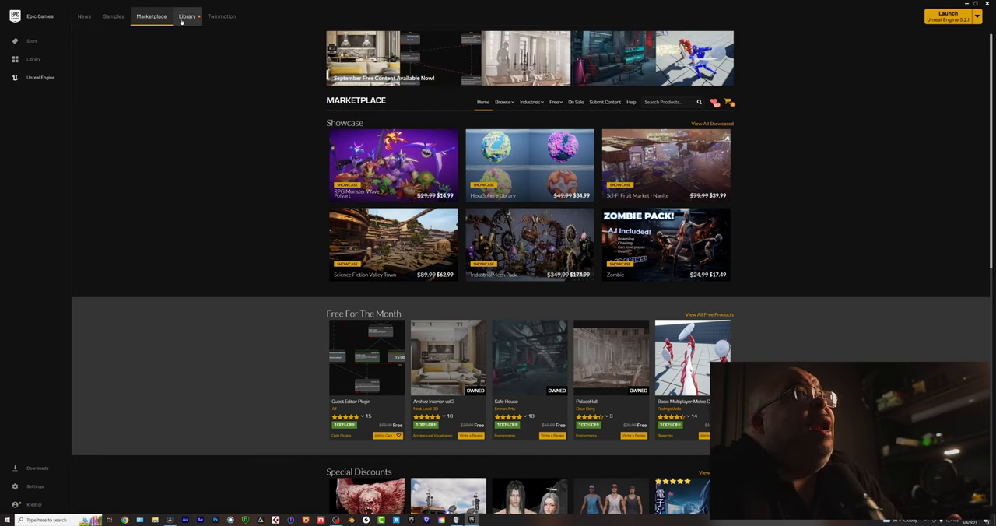
Go to the launcher Library and scroll through the engines and projects list
left_click(187, 16)
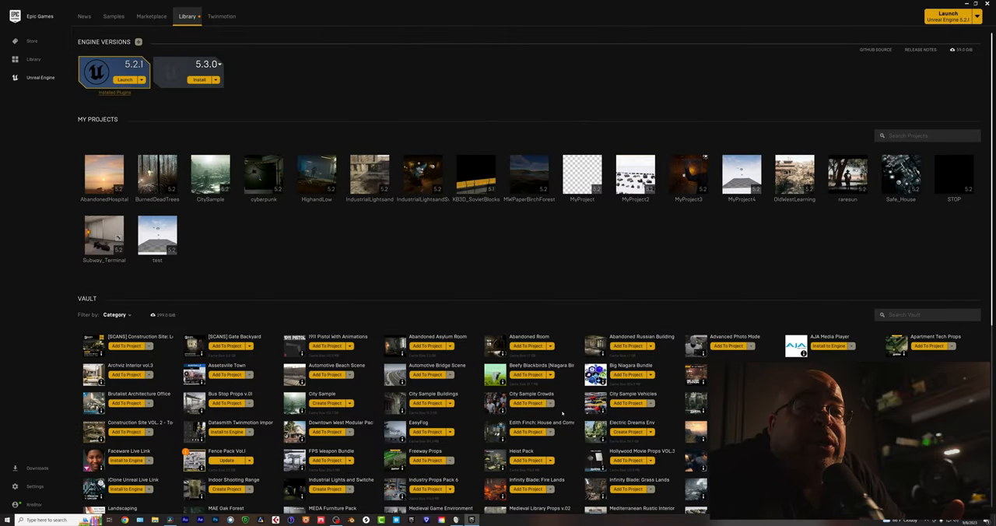
scroll("down", 3)
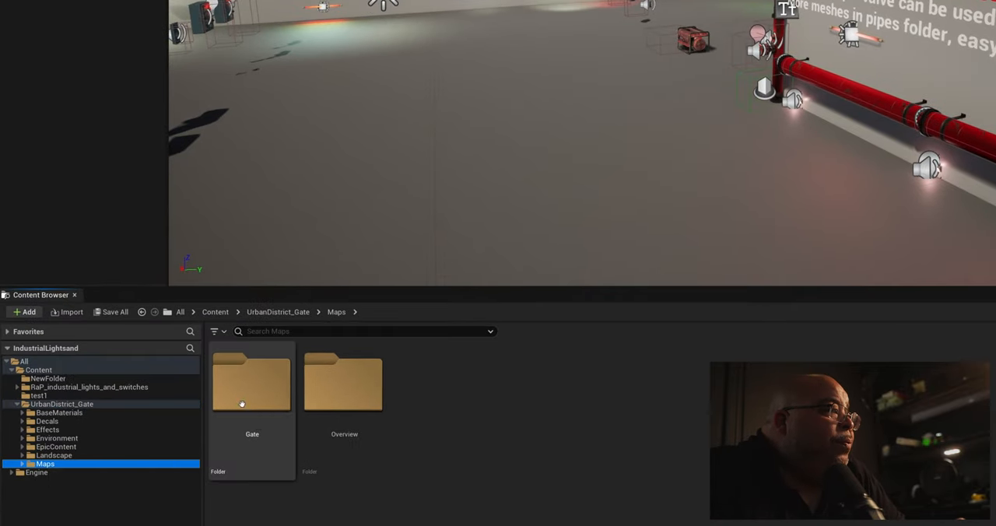
Enter the Gate maps folder and load the Gate_01_01_P alley level
left_click(251, 381)
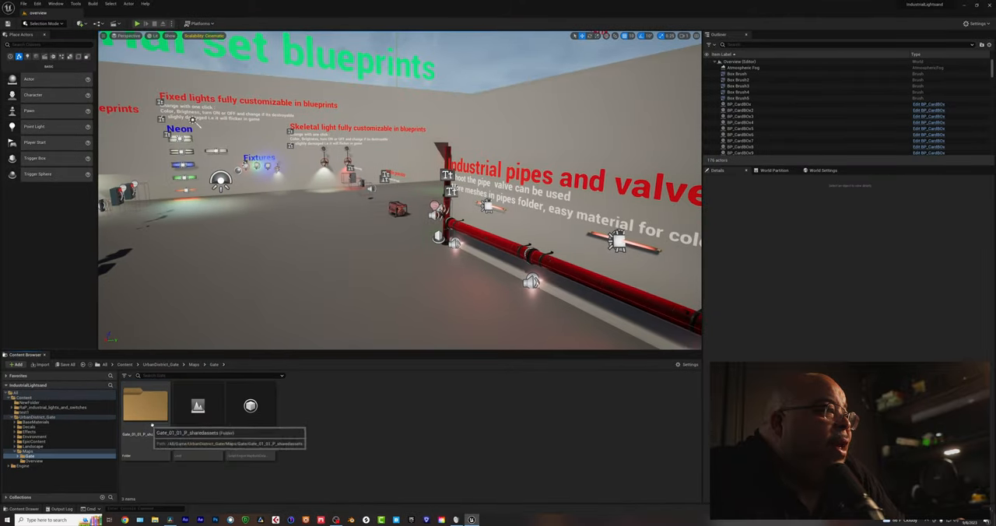
double_click(198, 405)
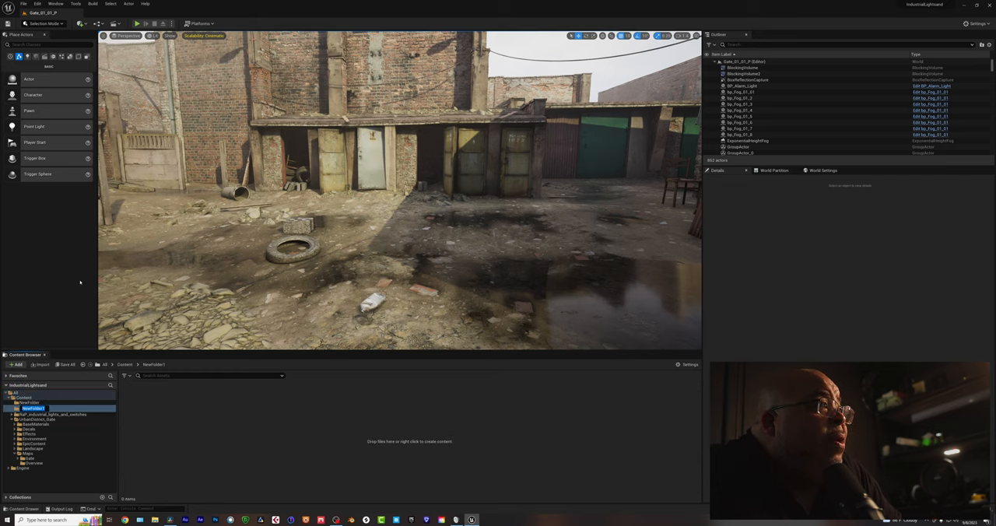
Name the folder test1, create an Img Media Source named test1, and open it
type("test1")
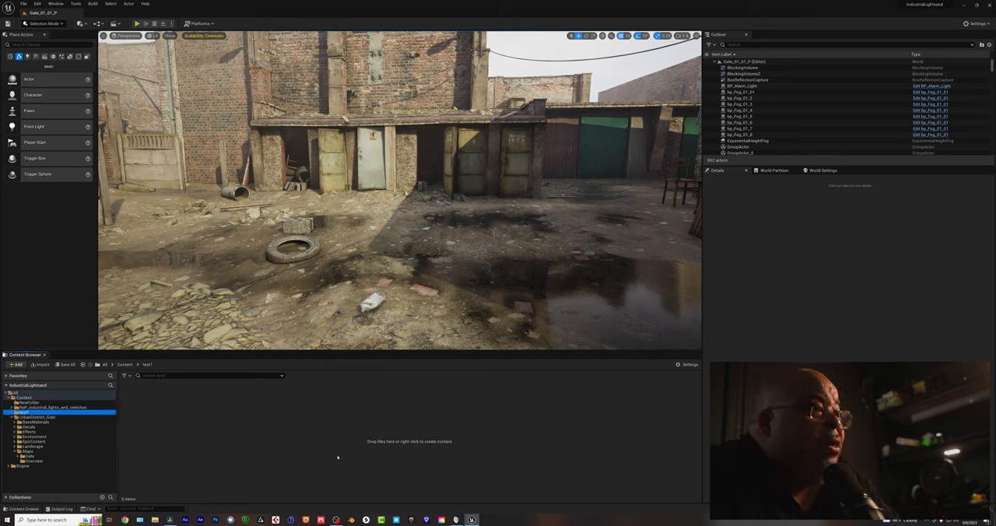
right_click(337, 458)
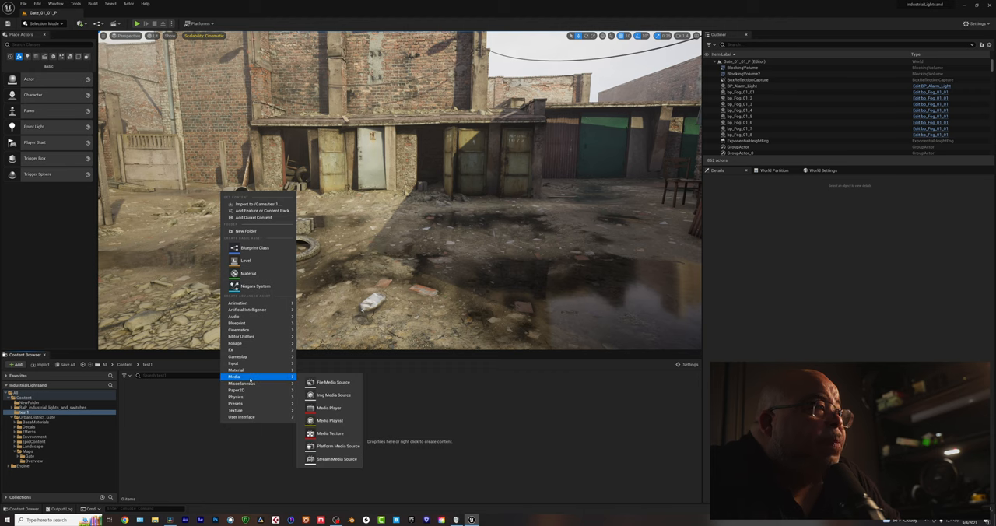
mouse_move(333, 394)
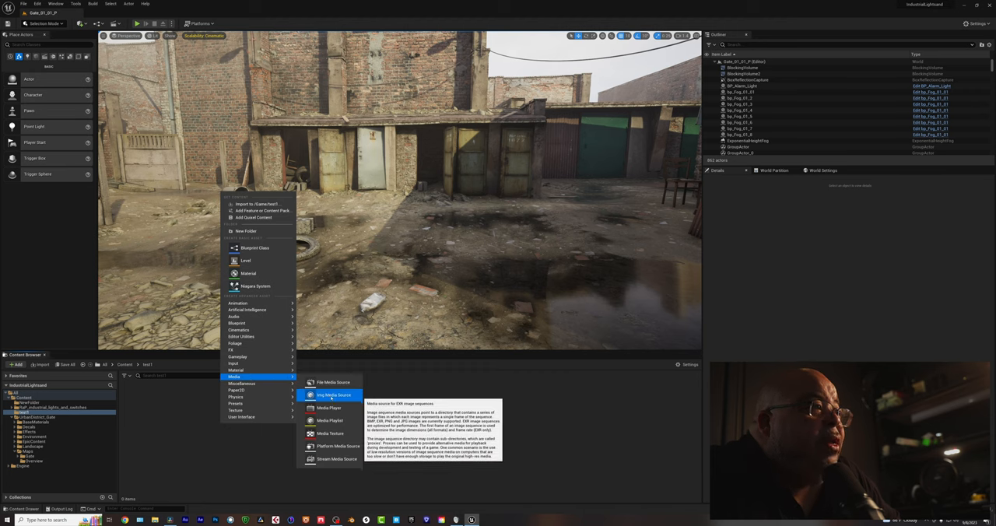
left_click(333, 394)
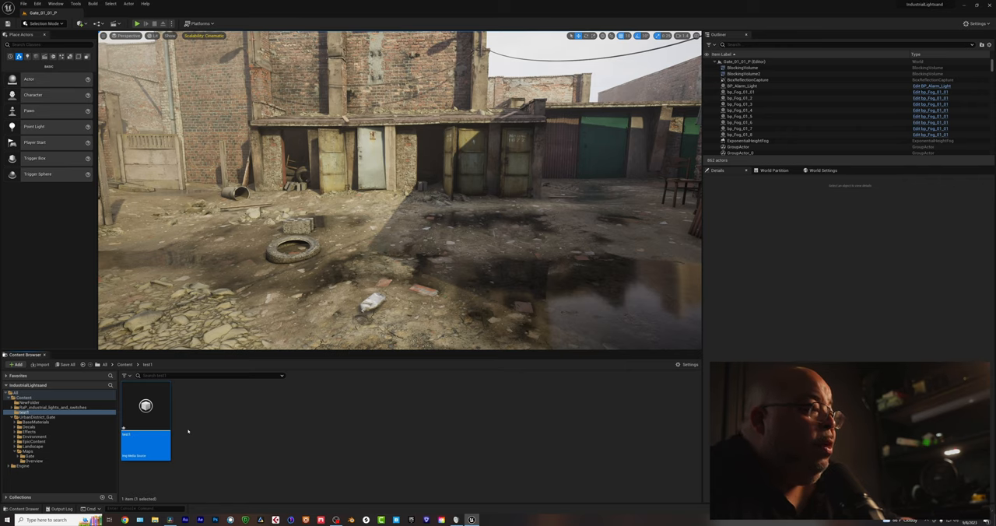
double_click(146, 406)
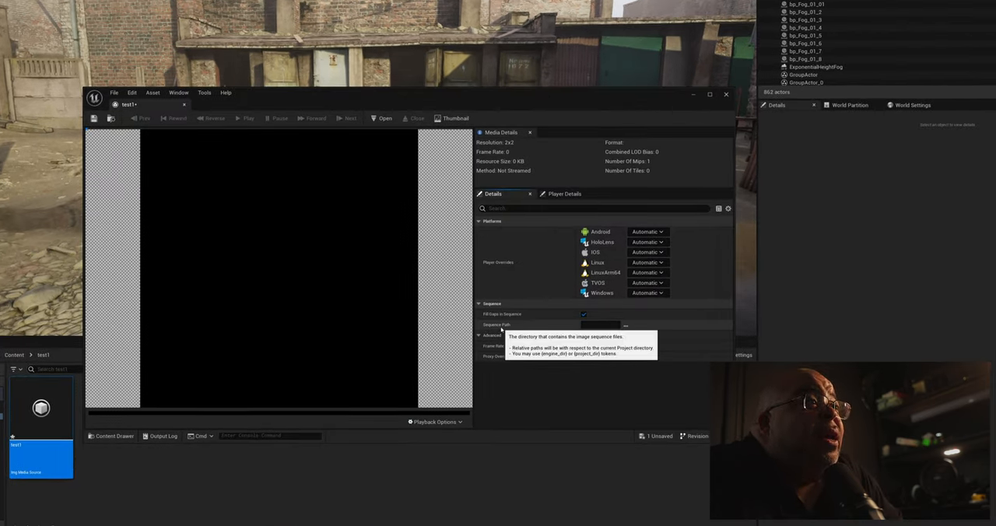
Set test1's Sequence Path to raremediumgreenscreen.0001 with a 60 fps frame rate override
left_click(625, 325)
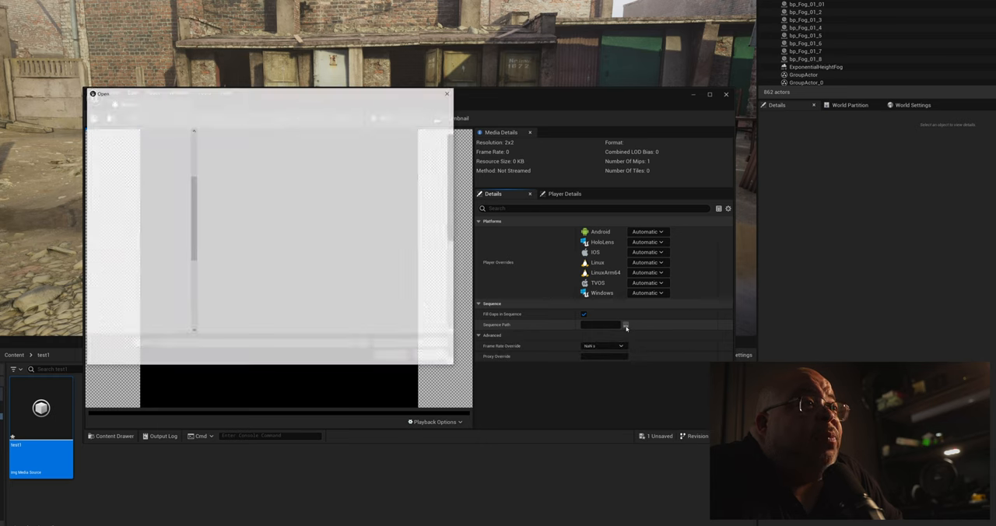
left_click(624, 325)
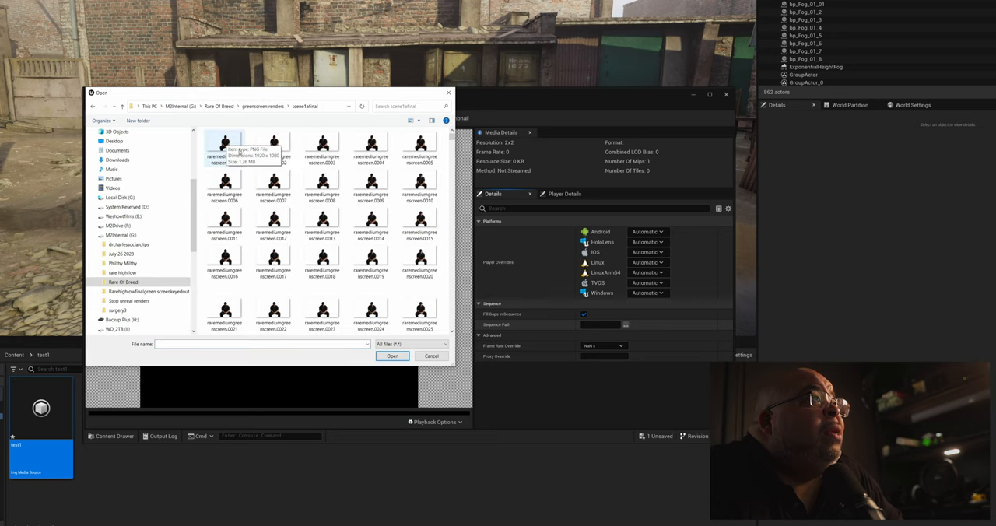
mouse_move(279, 93)
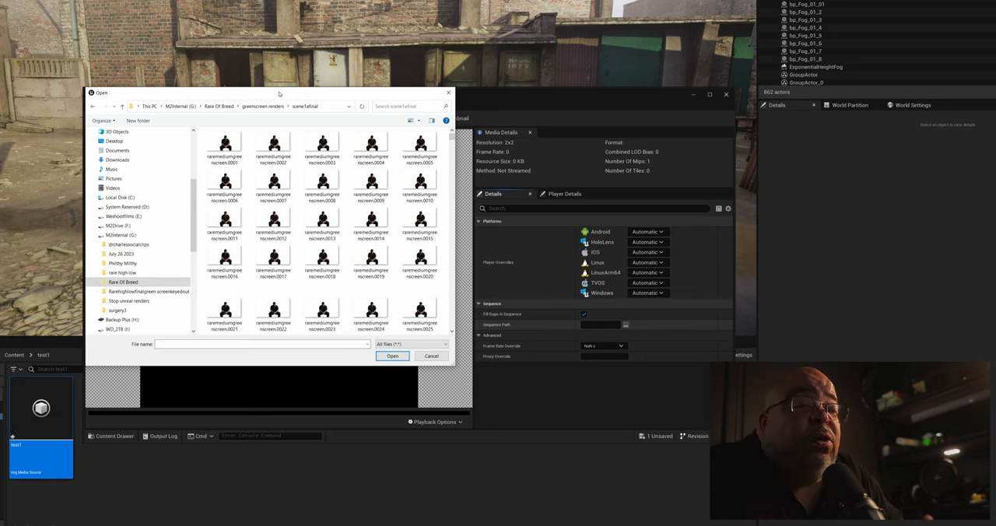
left_click(230, 148)
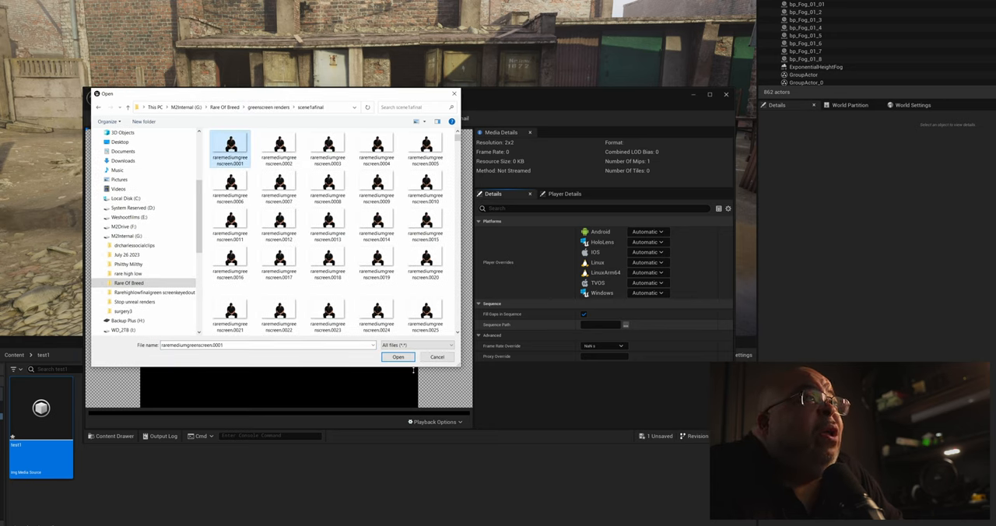
left_click(398, 356)
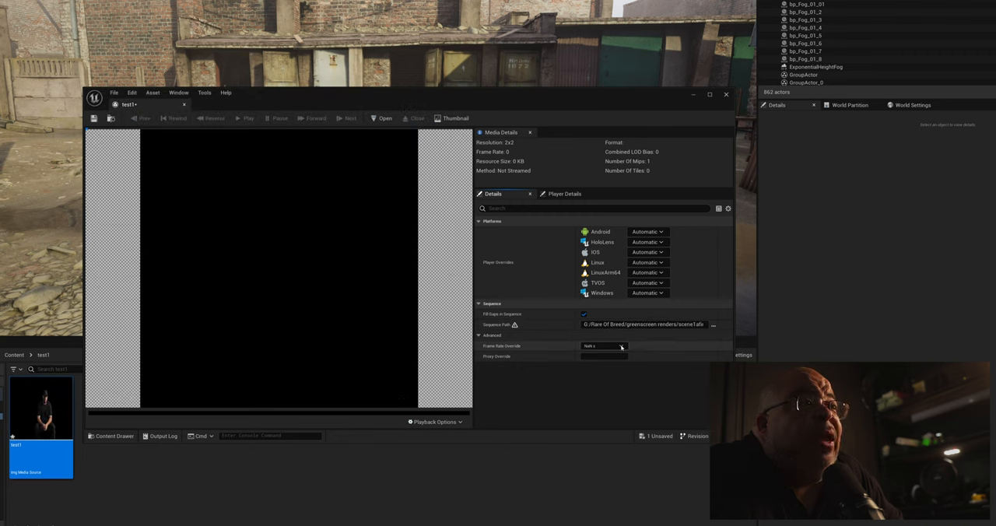
left_click(619, 346)
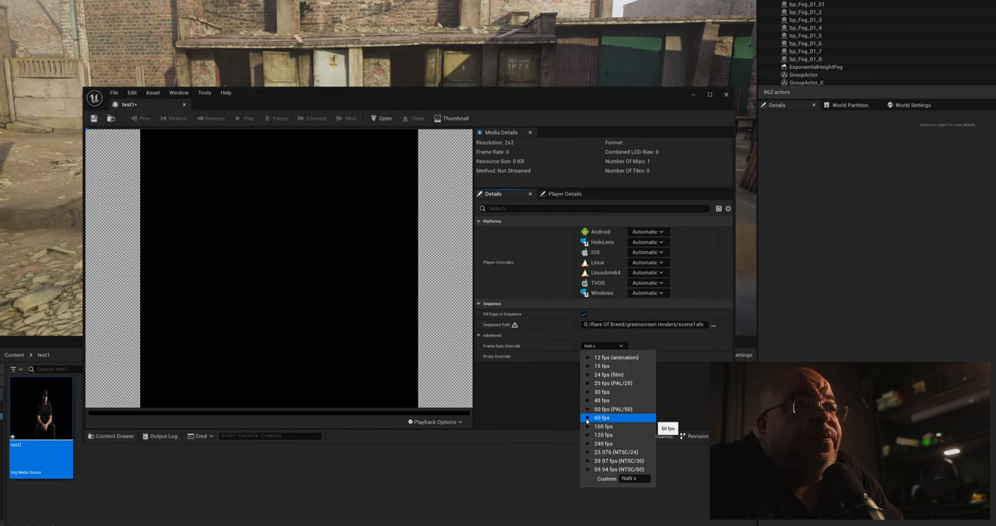
left_click(601, 418)
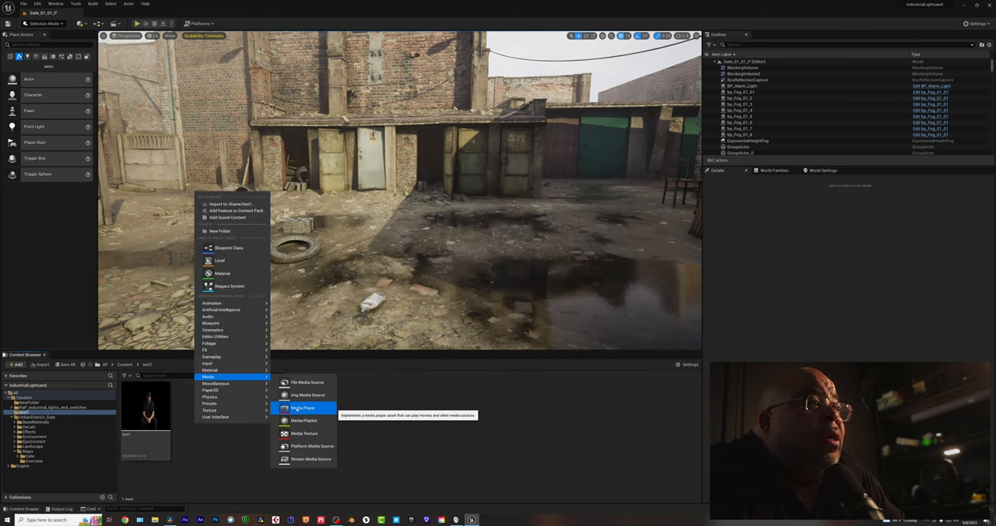
Create a Media Player asset with its linked video output MediaTexture
left_click(303, 407)
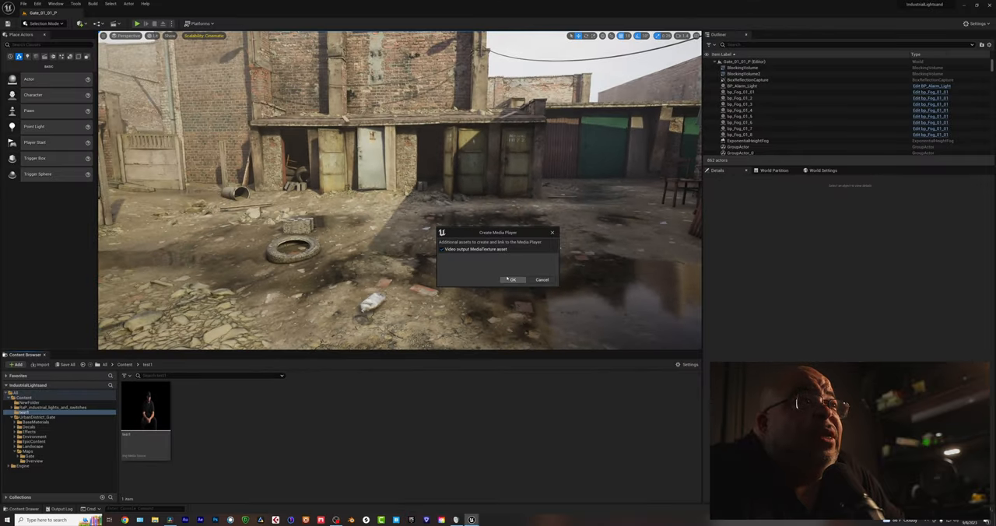
left_click(512, 279)
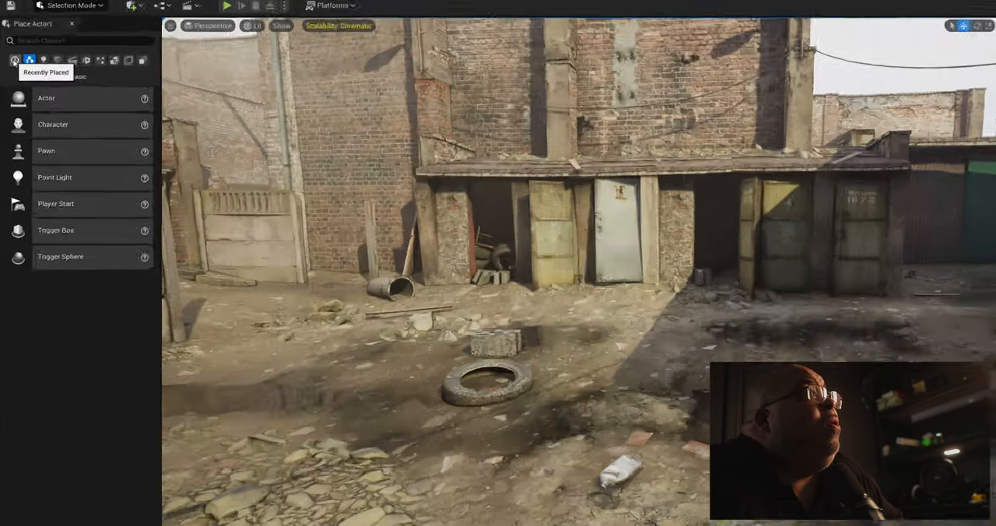
Look through the Cinematic and Visual Effects actor categories, then show the basic Shapes
left_click(112, 66)
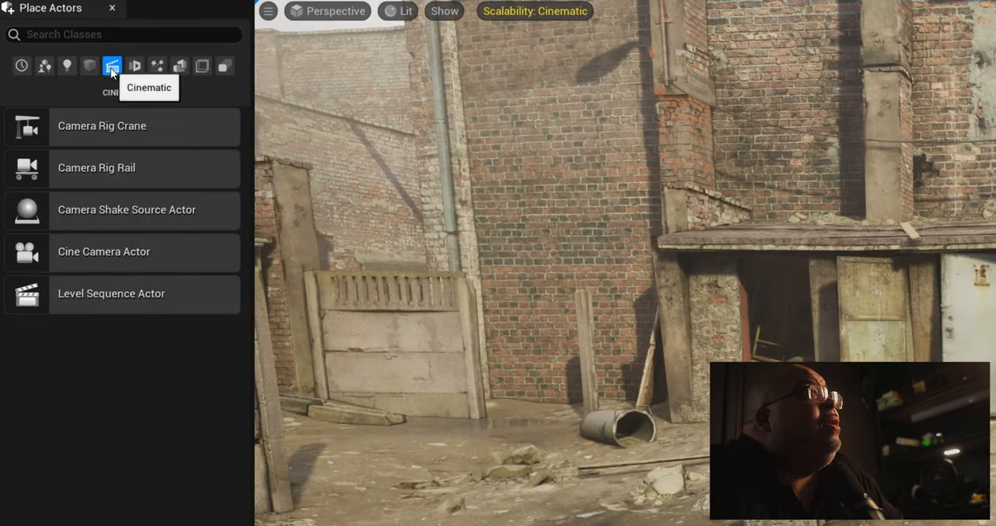
left_click(157, 65)
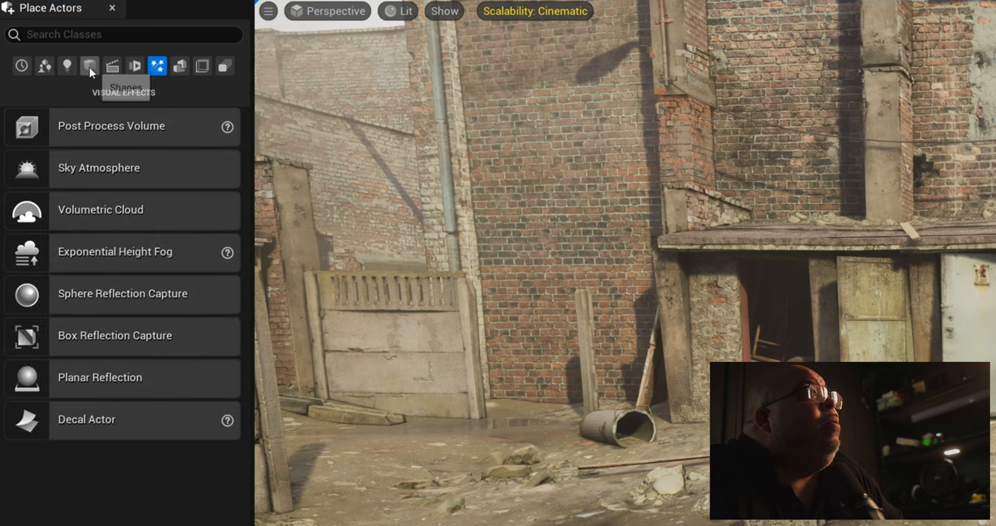
left_click(88, 65)
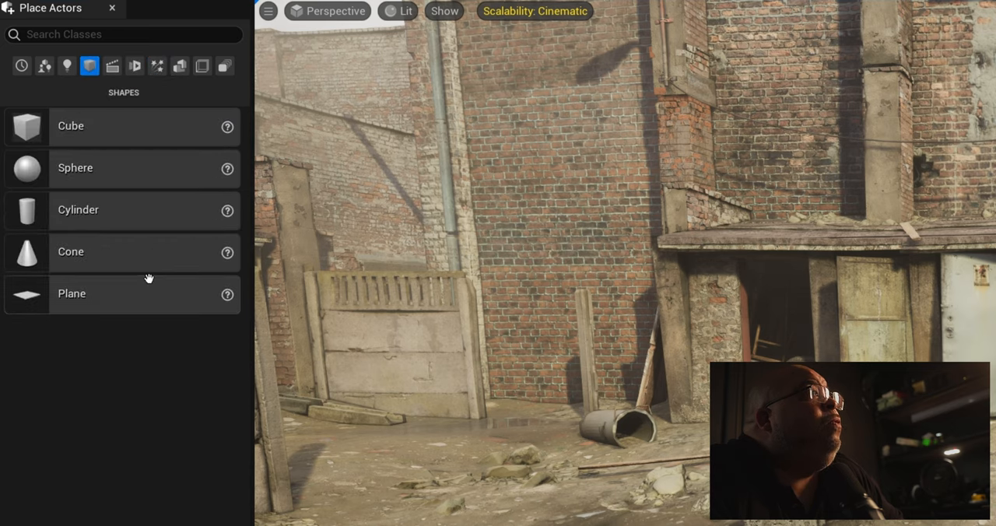
mouse_move(66, 283)
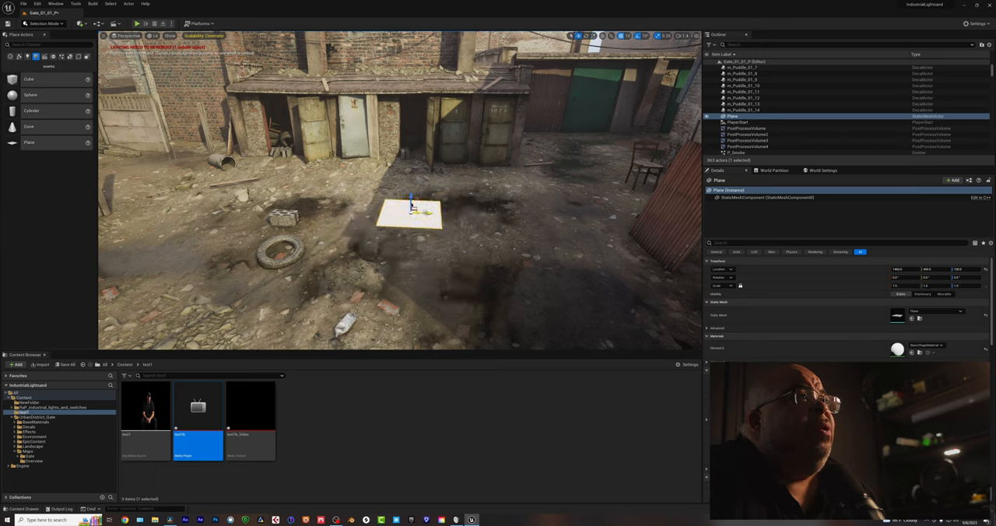
Rotate the white plane with the gizmo so it stands vertically in the alley
left_click_drag(412, 210, 424, 194)
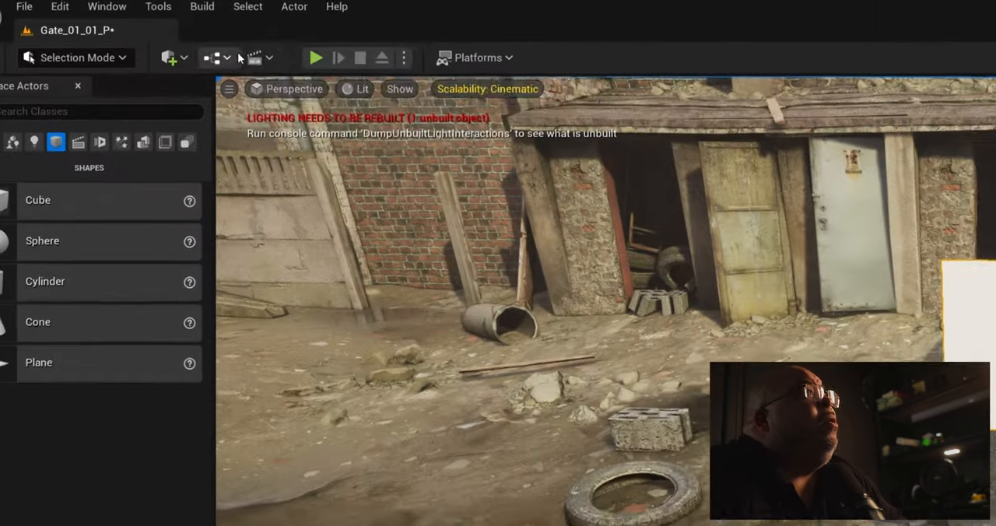
mouse_move(262, 59)
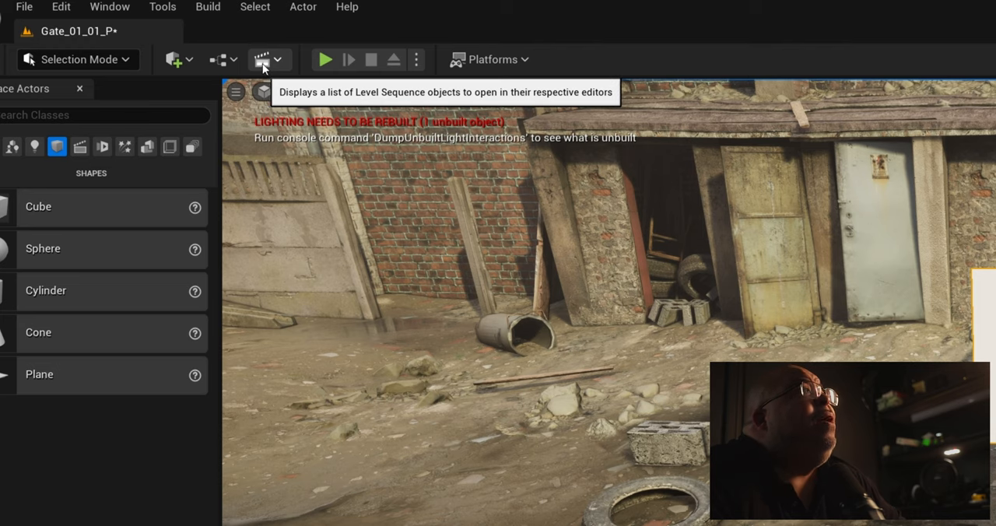
Add a 60 fps Level Sequence with a Media Track and begin picking its media
left_click(261, 59)
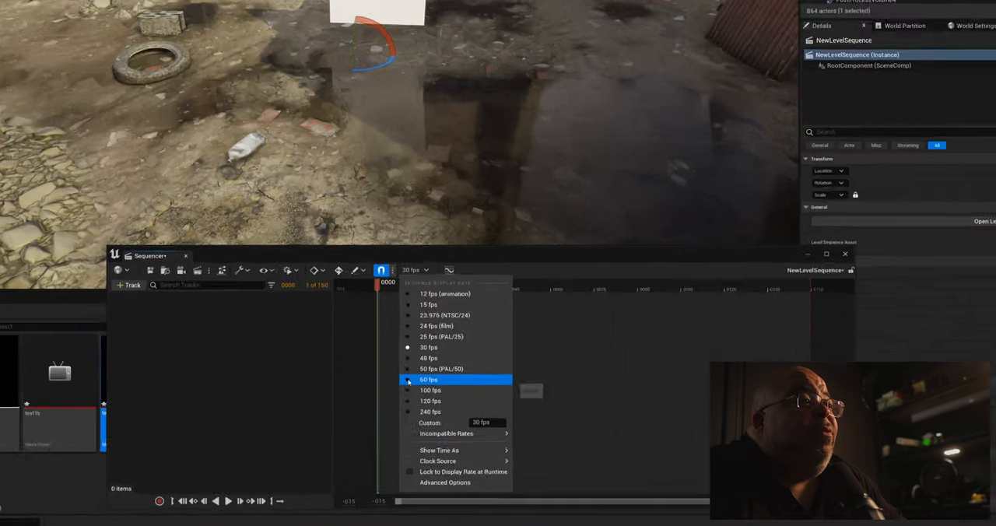
left_click(429, 379)
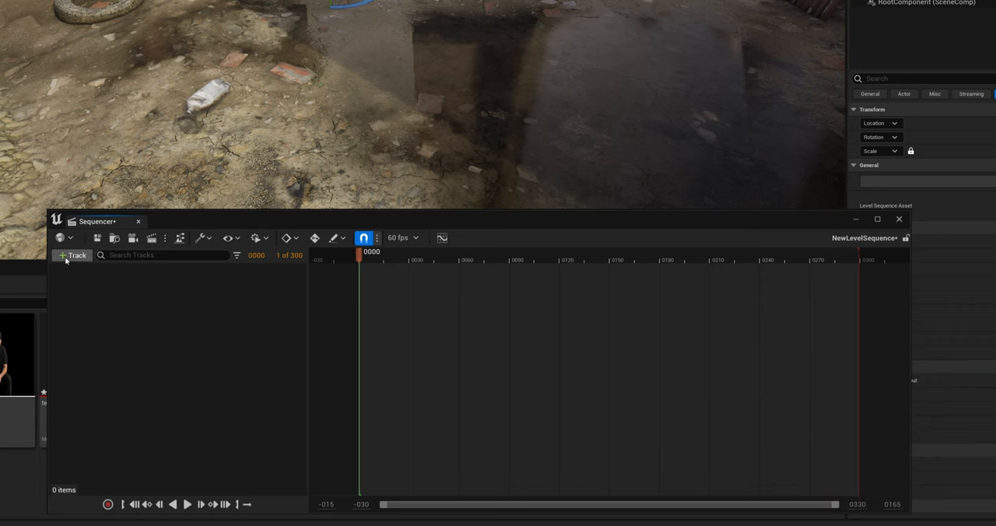
left_click(71, 255)
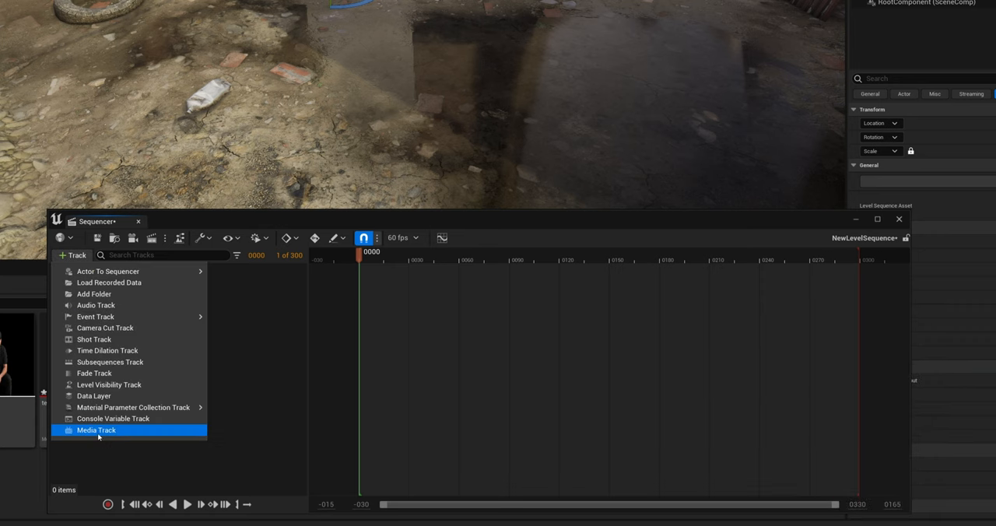
left_click(97, 430)
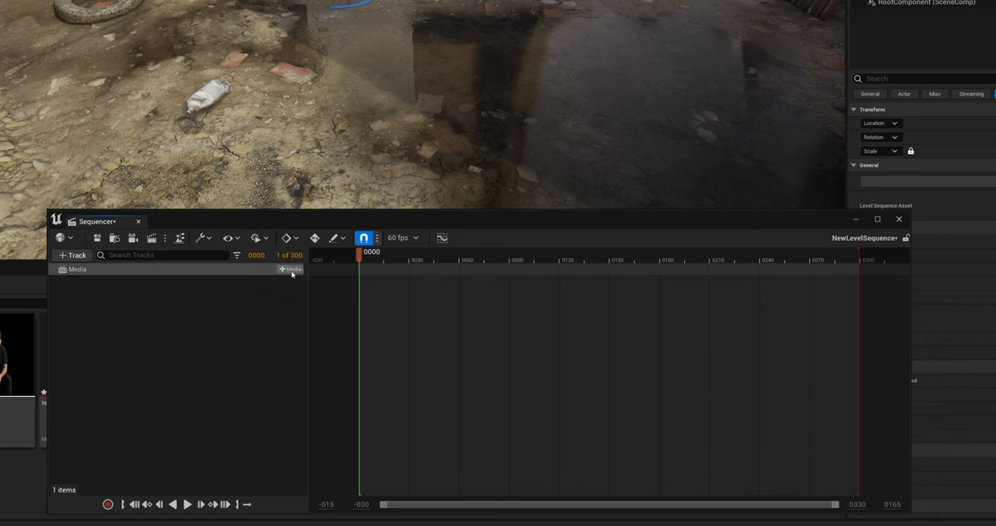
left_click(290, 269)
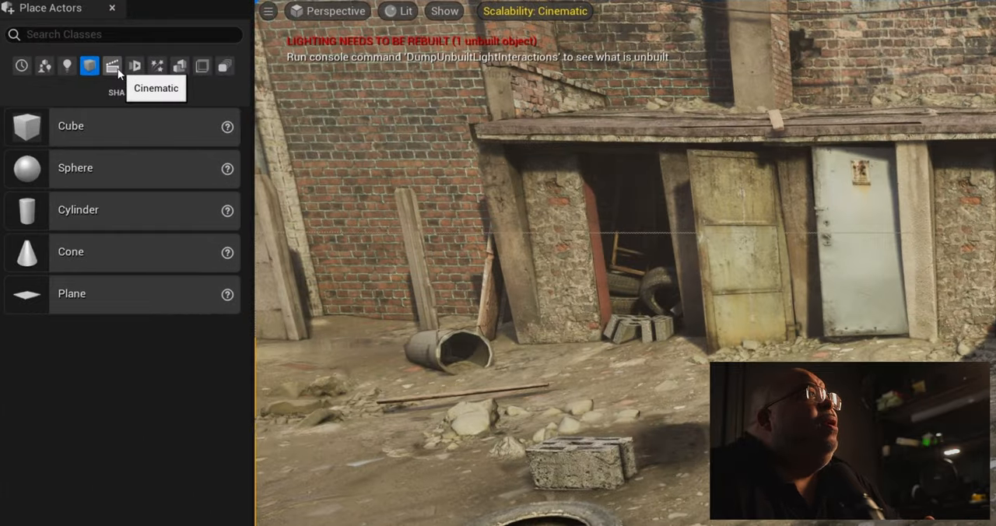
Show the Cinematic actors in Place Actors to get the Cine Camera Actor
left_click(112, 65)
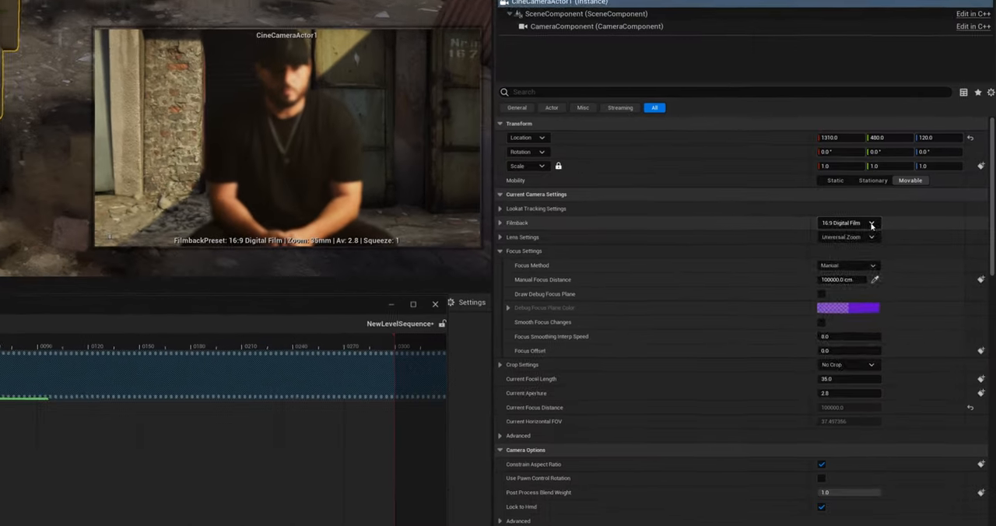
Set the cine camera filmback to Full Frame DSLR and crop to 2.39
left_click(870, 222)
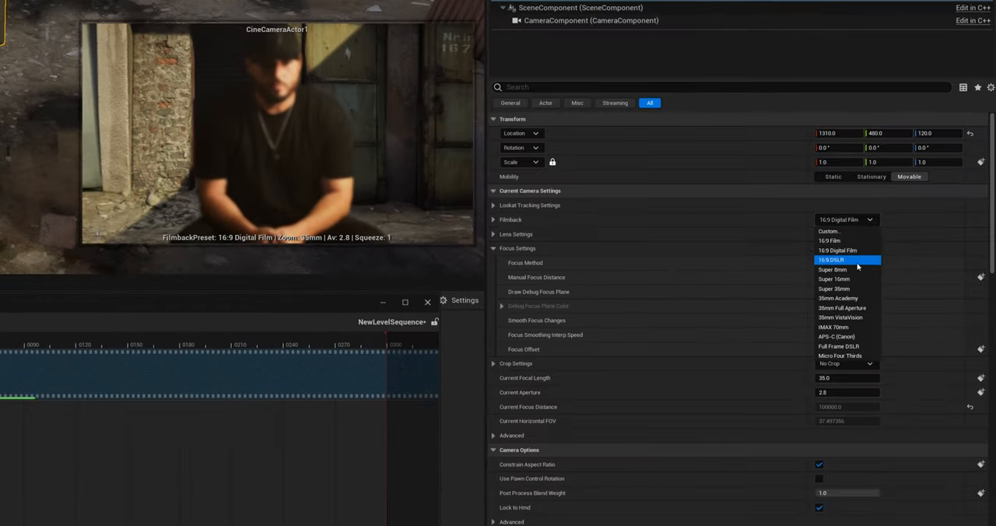
mouse_move(840, 355)
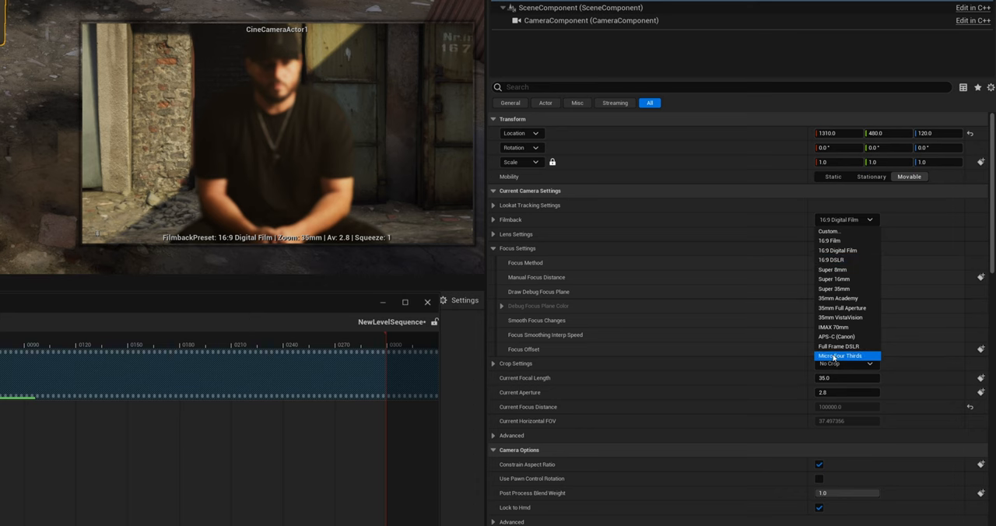
left_click(838, 346)
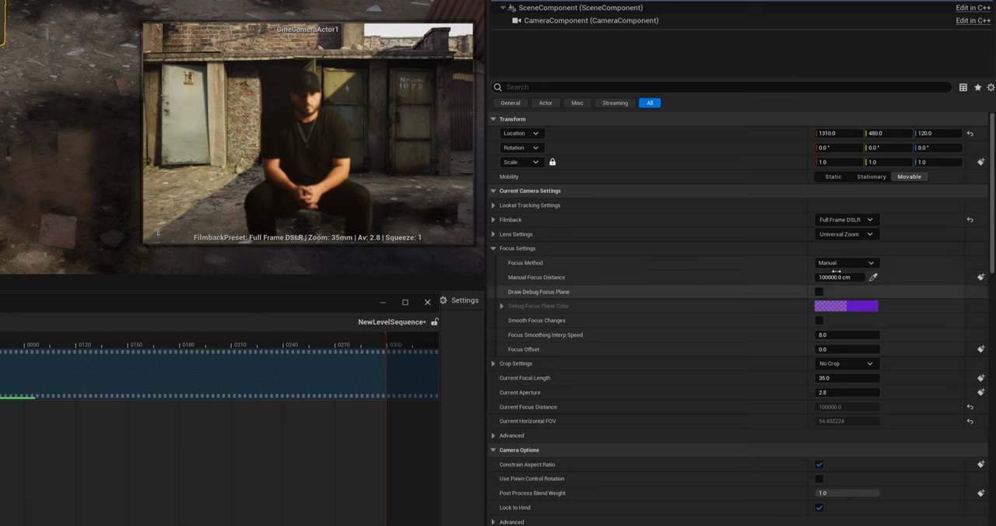
left_click(846, 363)
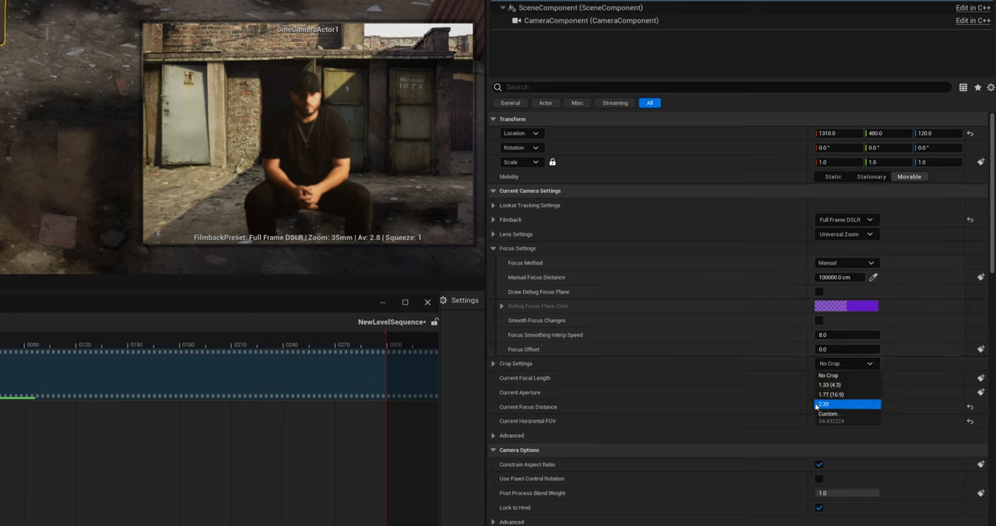
left_click(847, 403)
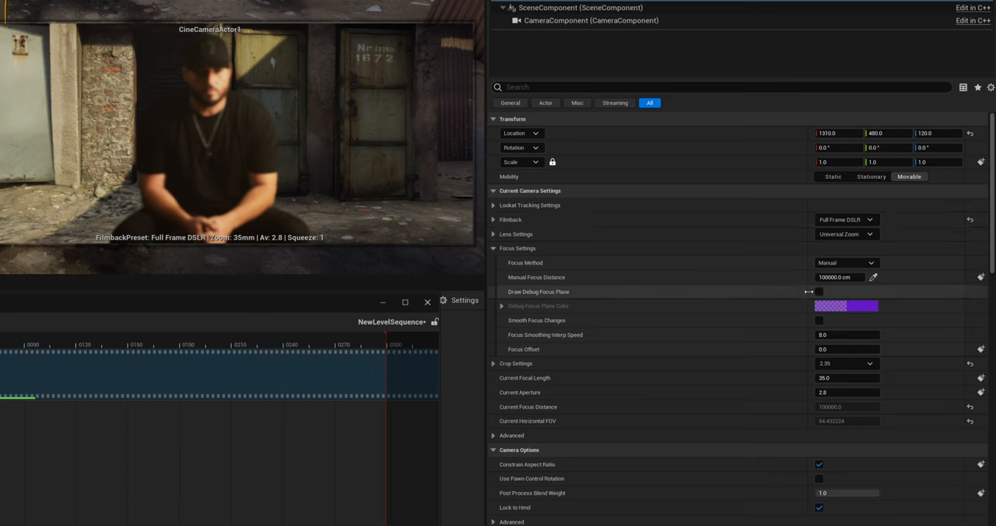
Choose a prime lens preset for the camera, ending with a 50mm prime and tracking focus
left_click(845, 234)
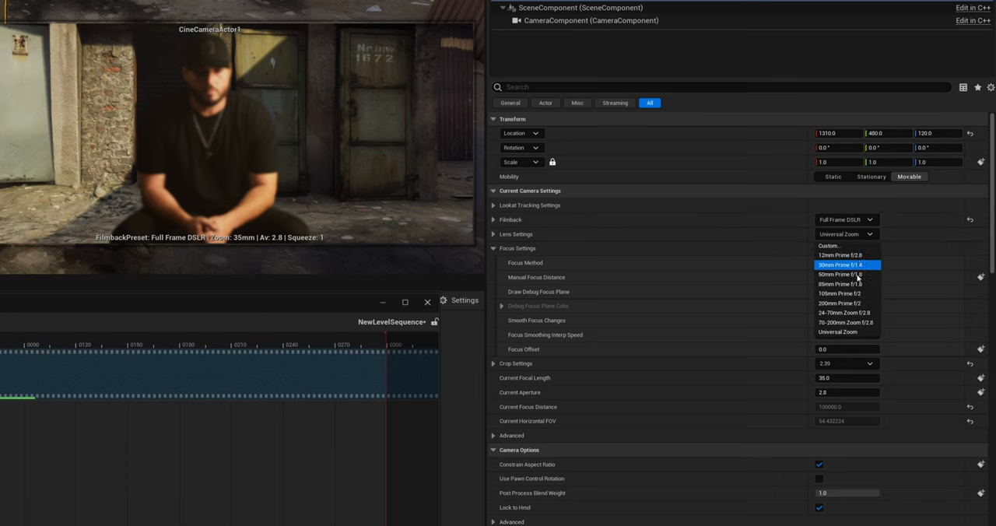
mouse_move(840, 246)
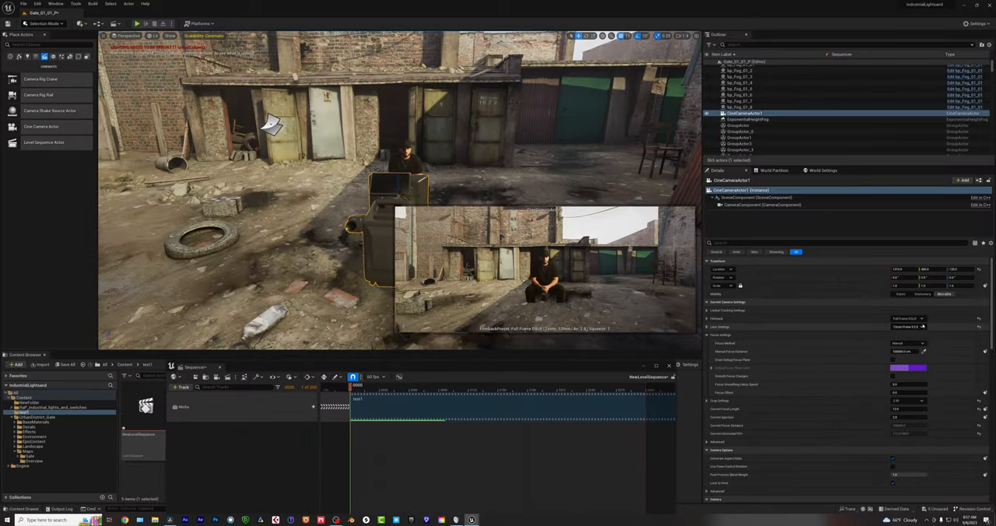
left_click(908, 327)
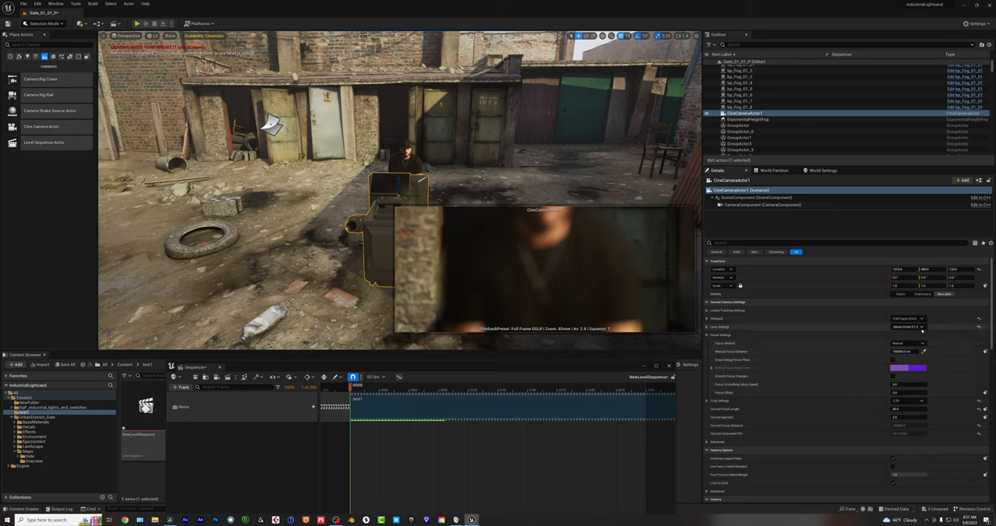
left_click(907, 319)
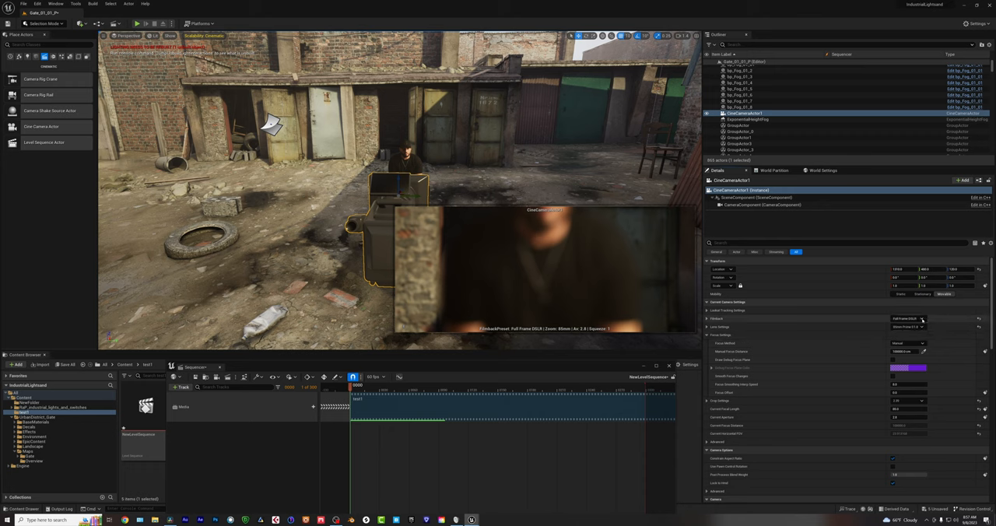
left_click(921, 319)
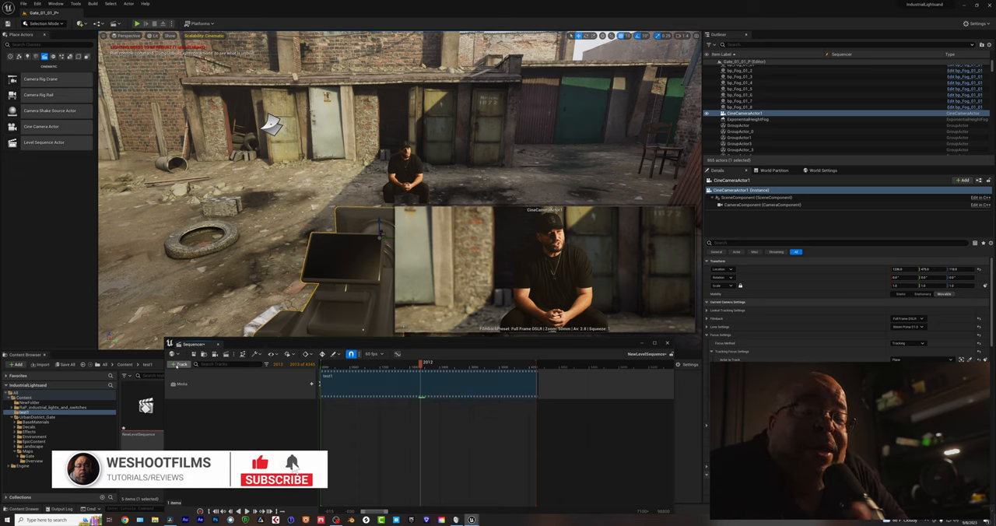
left_click(276, 479)
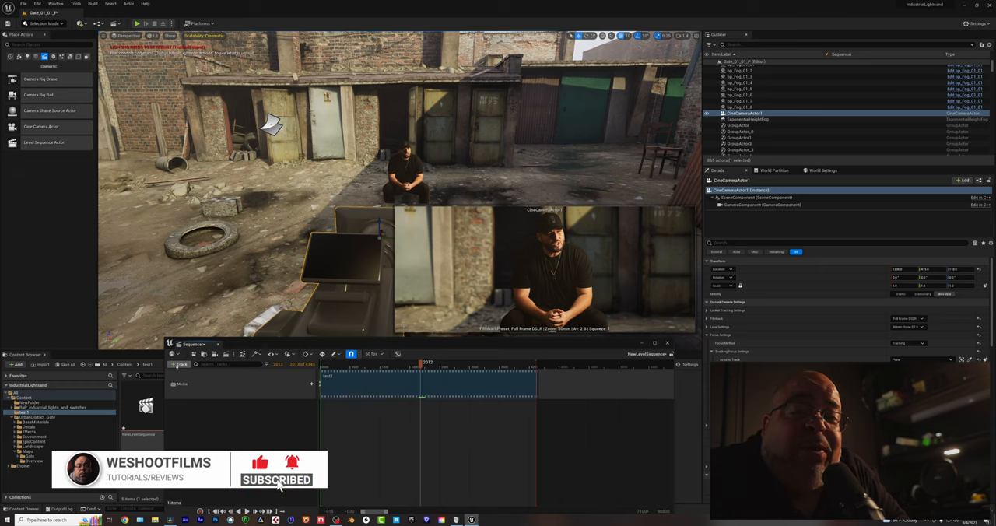